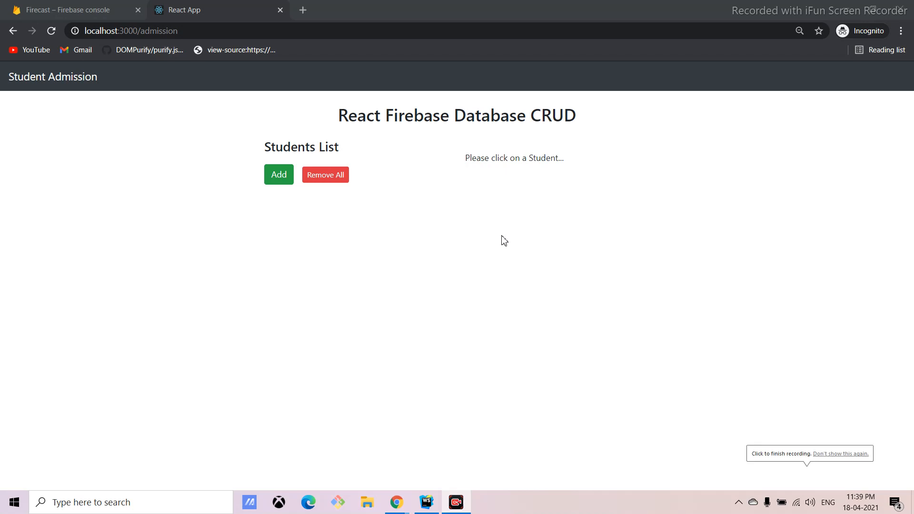
mouse_move(588, 334)
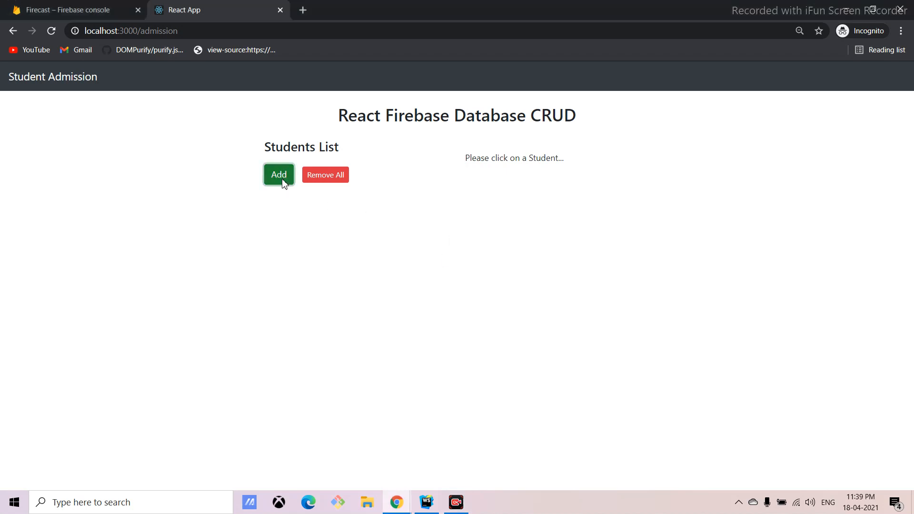
Admit students Sanjay and Testcase 1 (score 88) and return to the Students List.
left_click(279, 174)
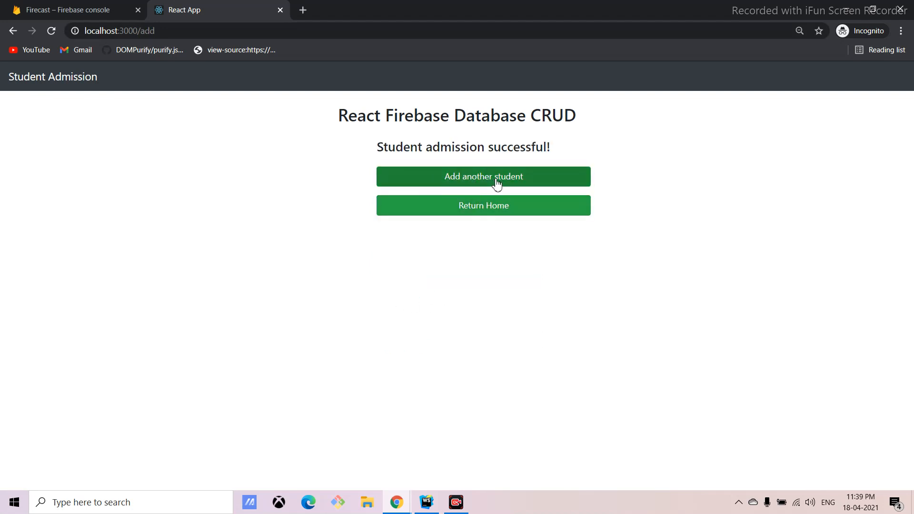
left_click(483, 177)
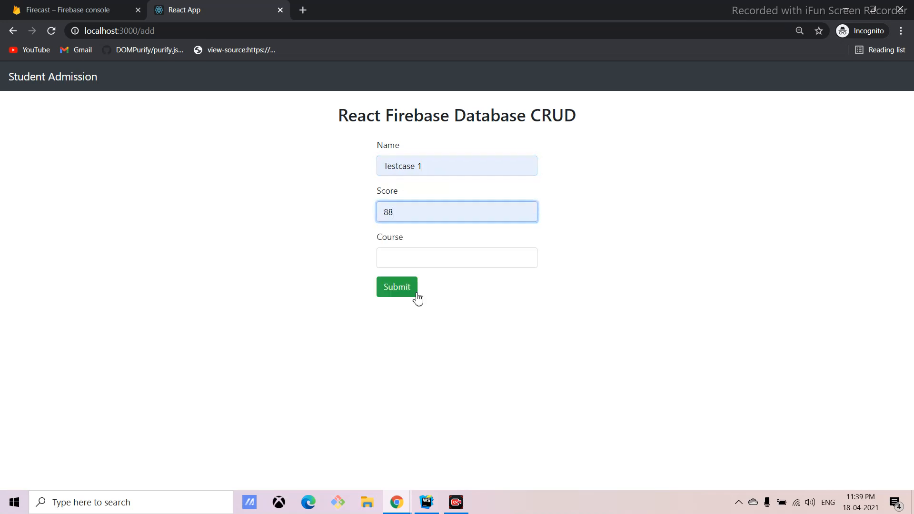
left_click(396, 287)
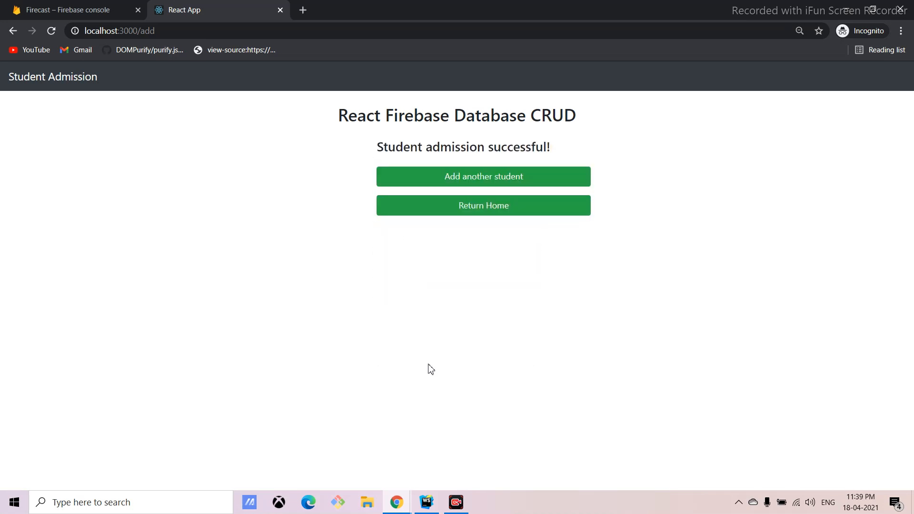
left_click(483, 205)
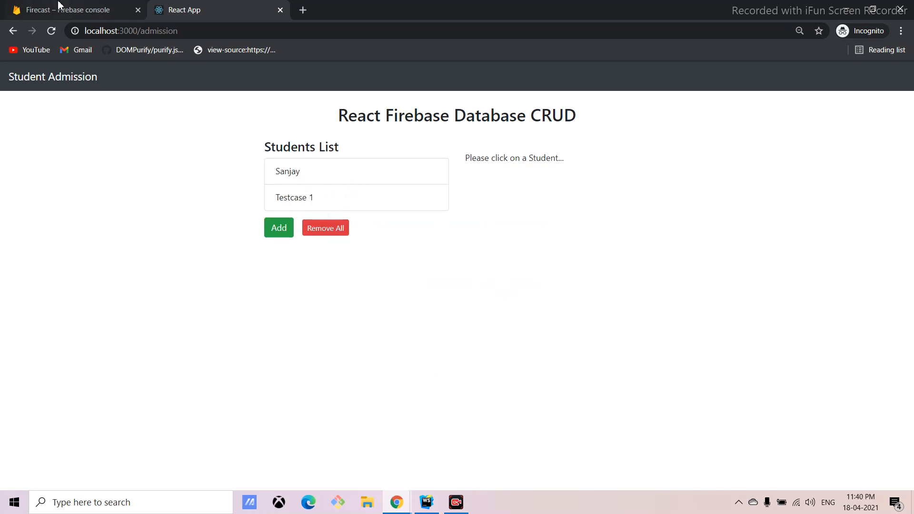
Check the stored admissions in the Firebase database and return to the app.
left_click(69, 9)
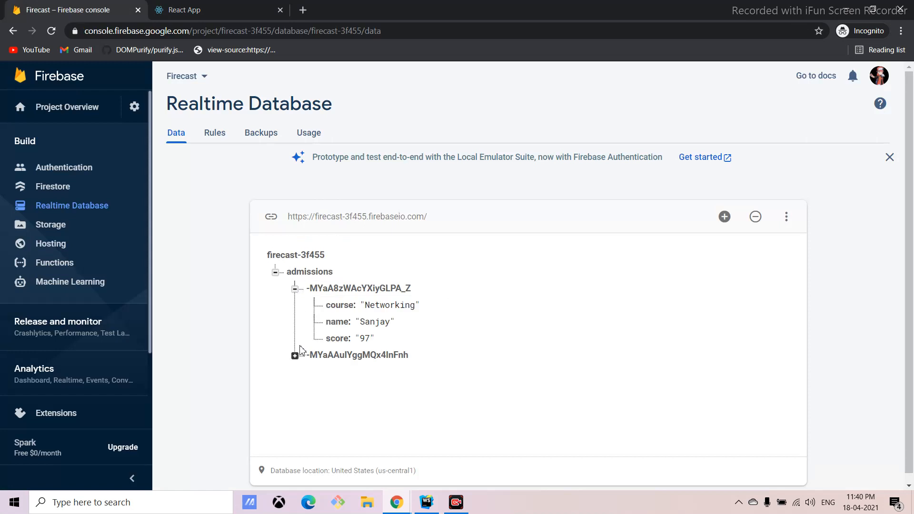
left_click(217, 10)
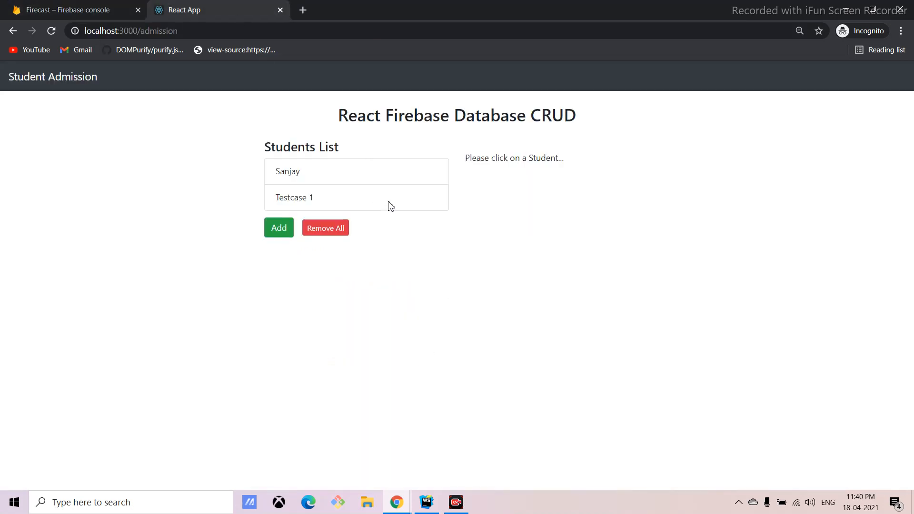
mouse_move(363, 183)
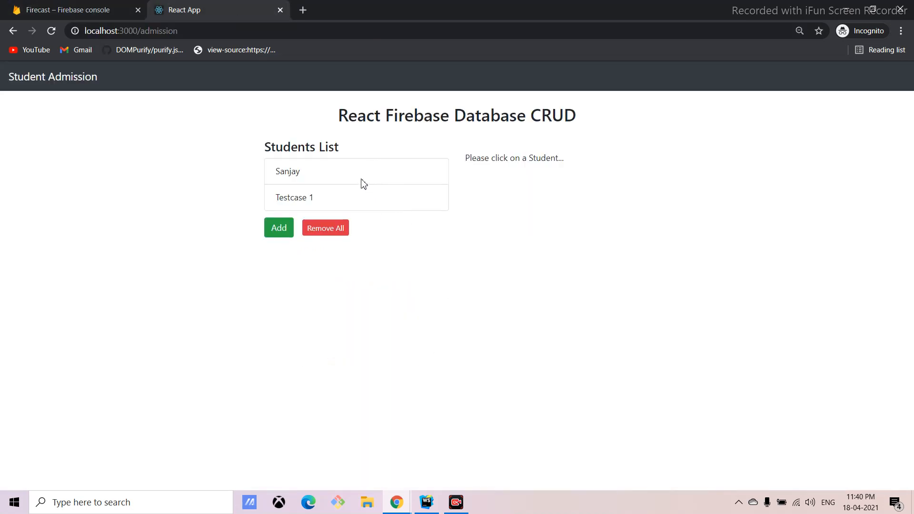
Rename Testcase 1 to Praveen, save the update, then delete the Praveen record.
left_click(288, 170)
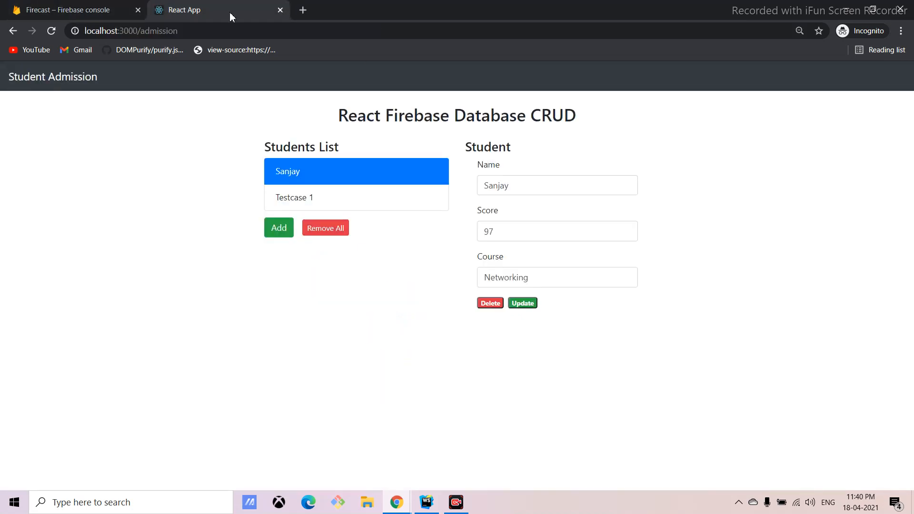
left_click(355, 197)
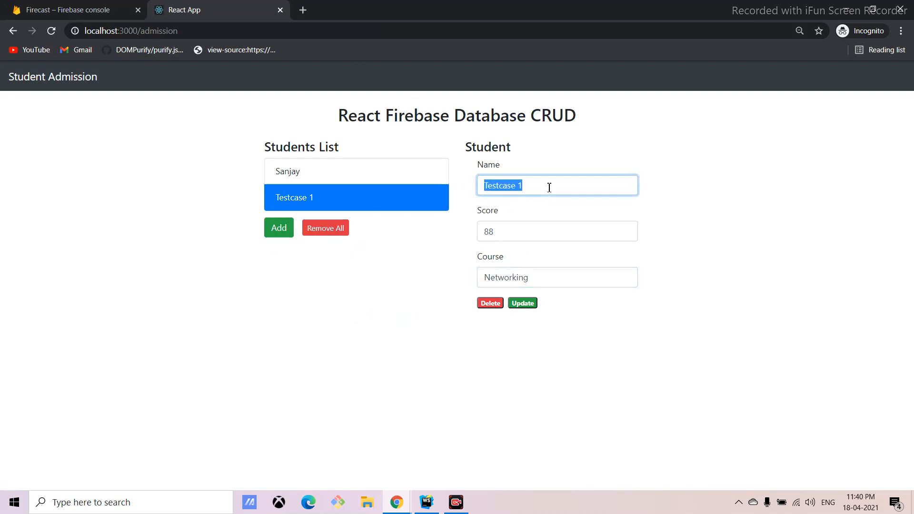
type("Praveen")
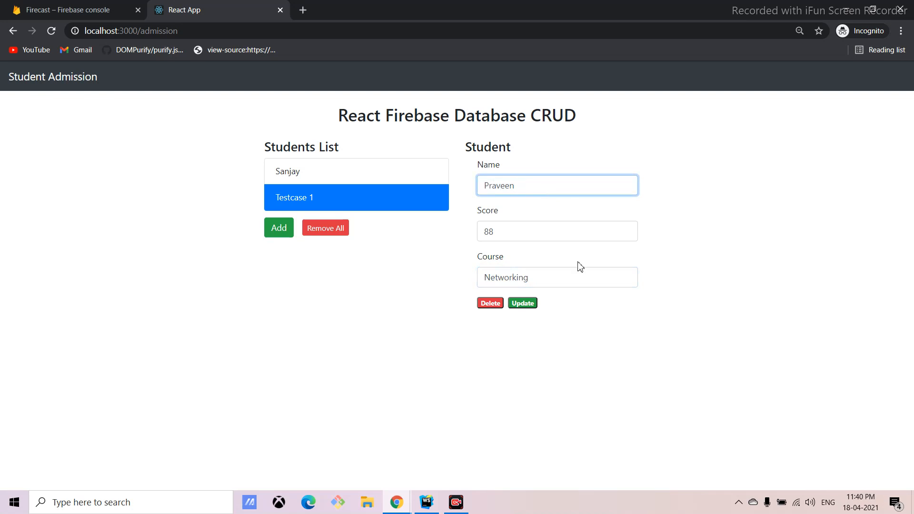
left_click(520, 303)
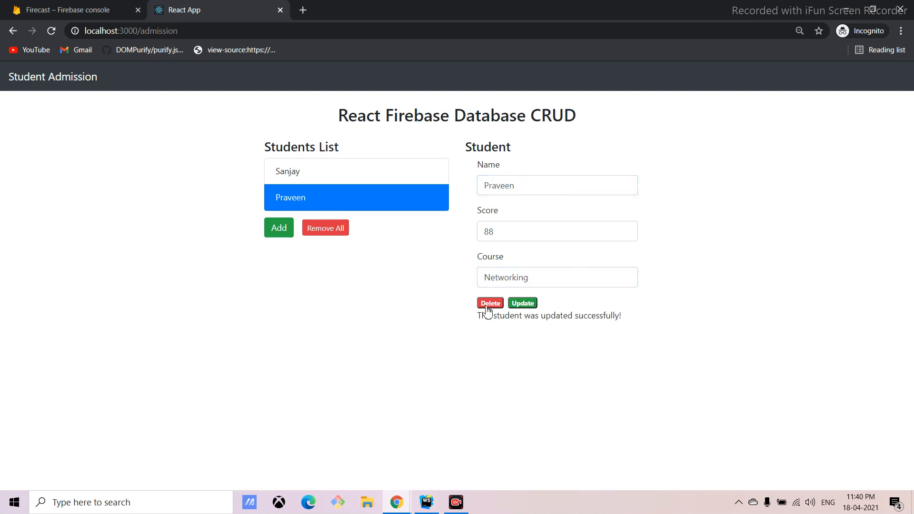
left_click(489, 303)
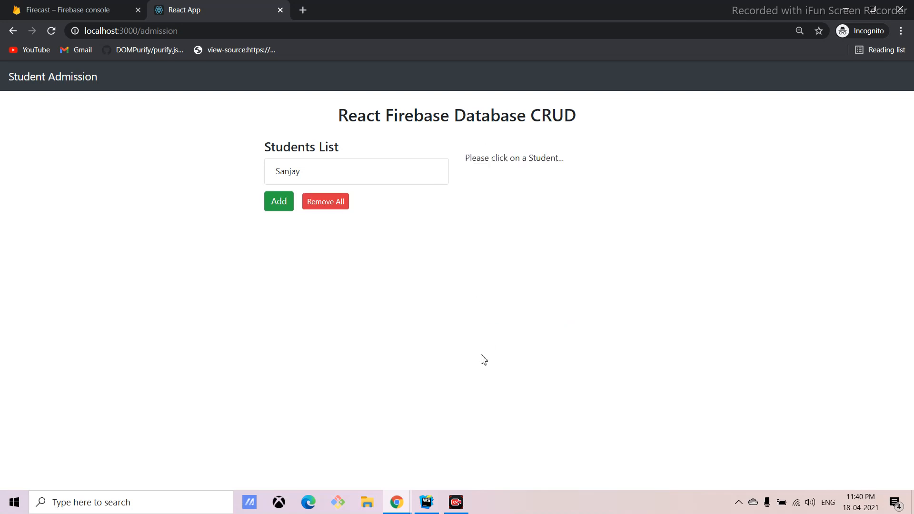
mouse_move(312, 152)
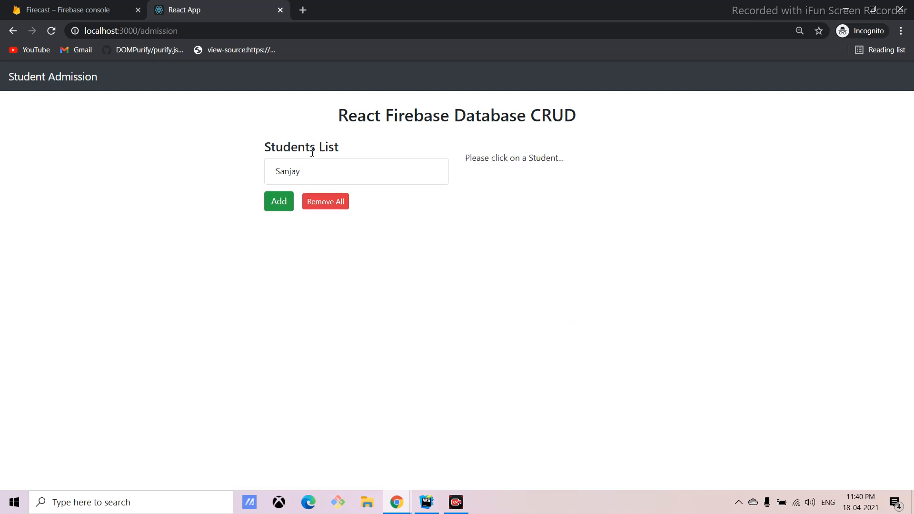
Admit test student fhgf with score 5, then remove all students from the list.
left_click(278, 201)
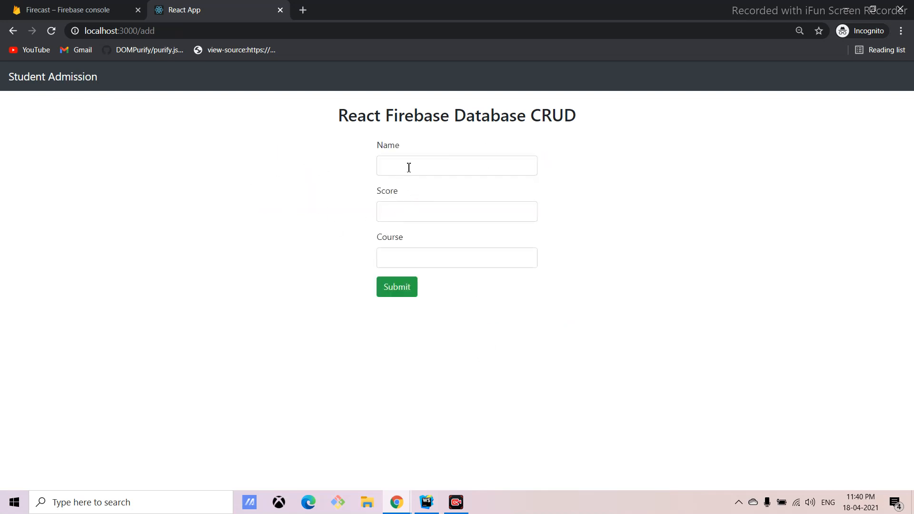
type("5")
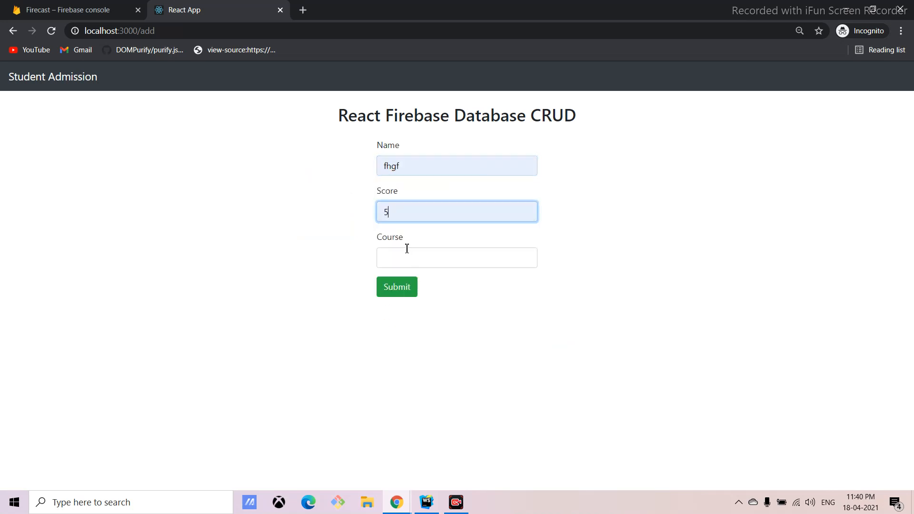
left_click(396, 286)
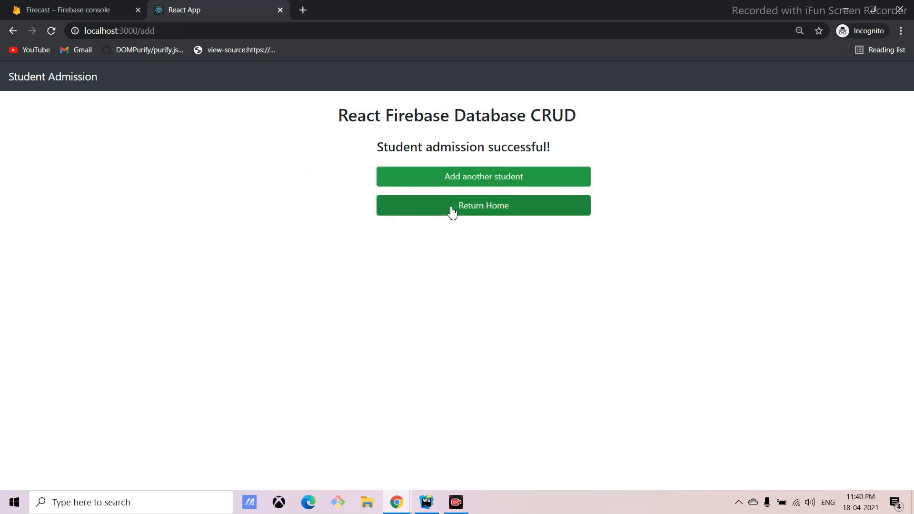
left_click(483, 205)
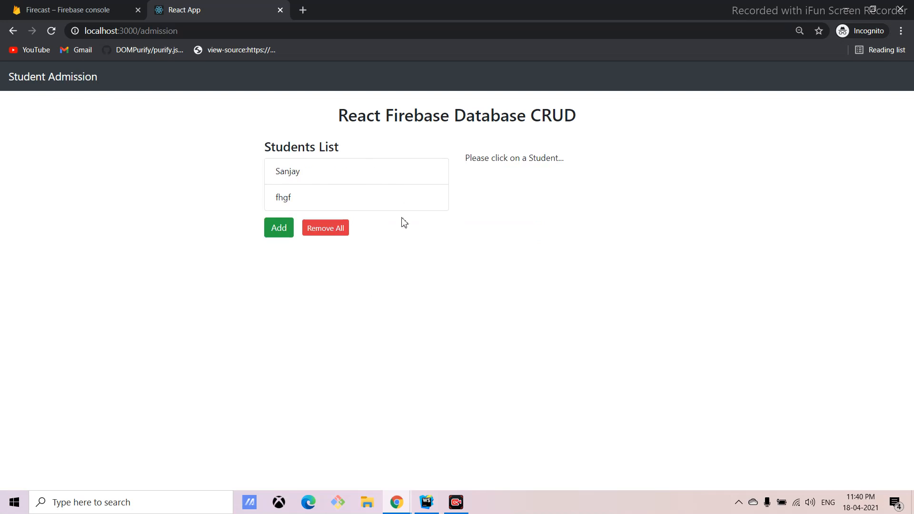
mouse_move(276, 172)
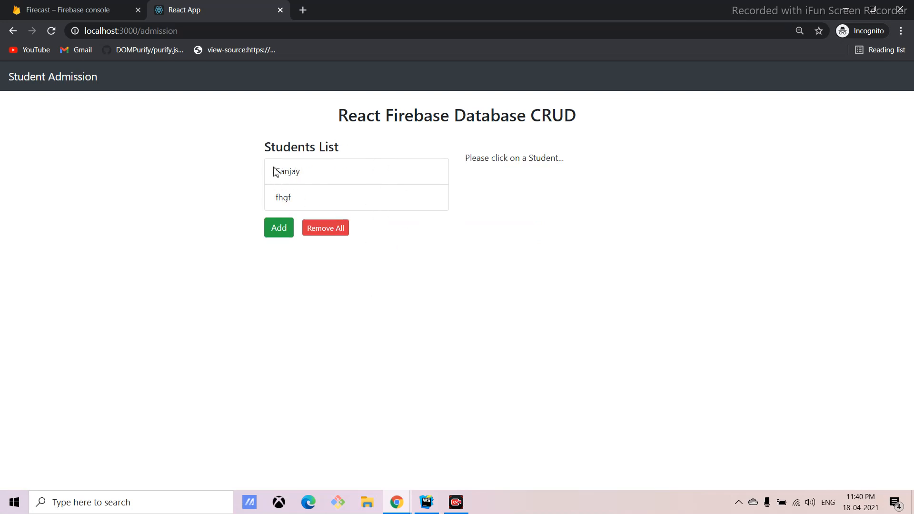
left_click(325, 228)
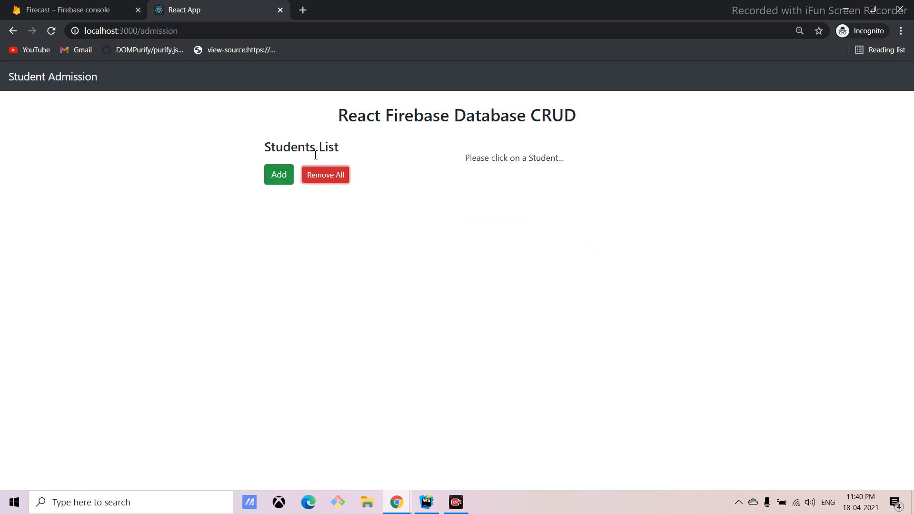
mouse_move(514, 181)
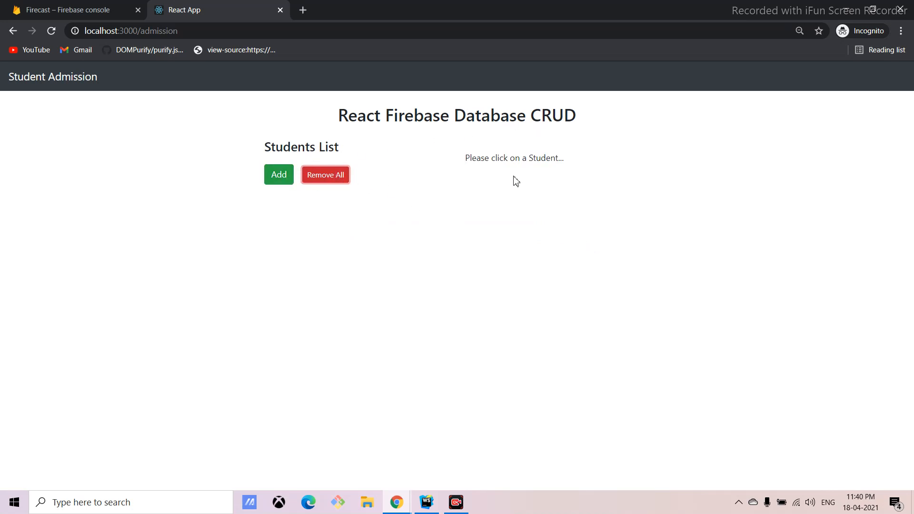
mouse_move(462, 155)
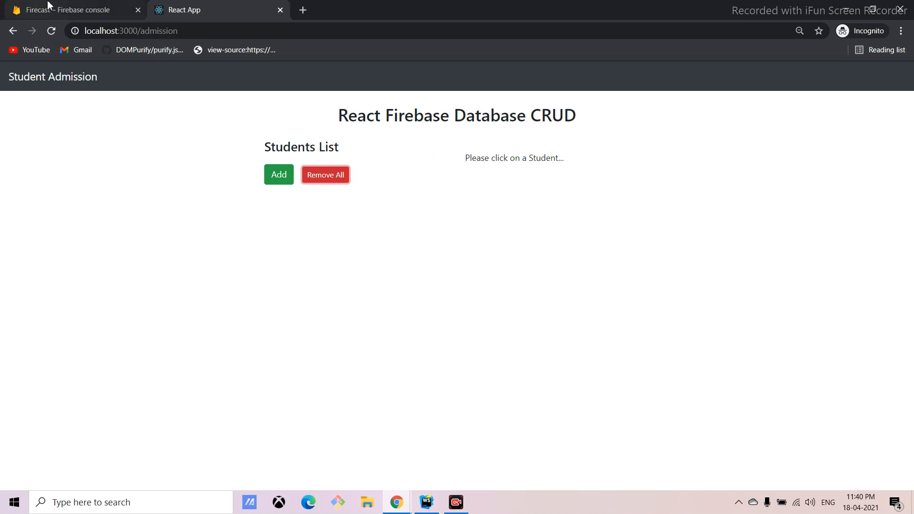
Review the Firecast project settings and SDK setup in Firebase, then return to the app.
left_click(67, 9)
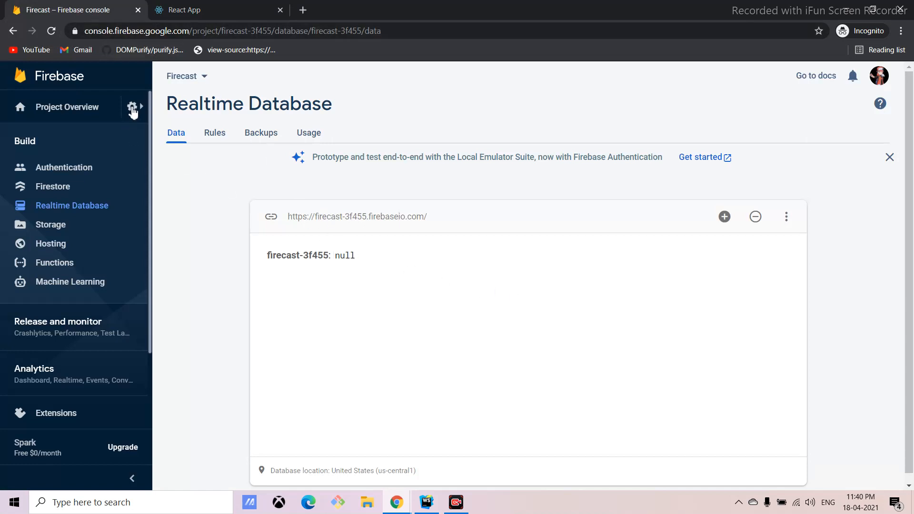
left_click(133, 107)
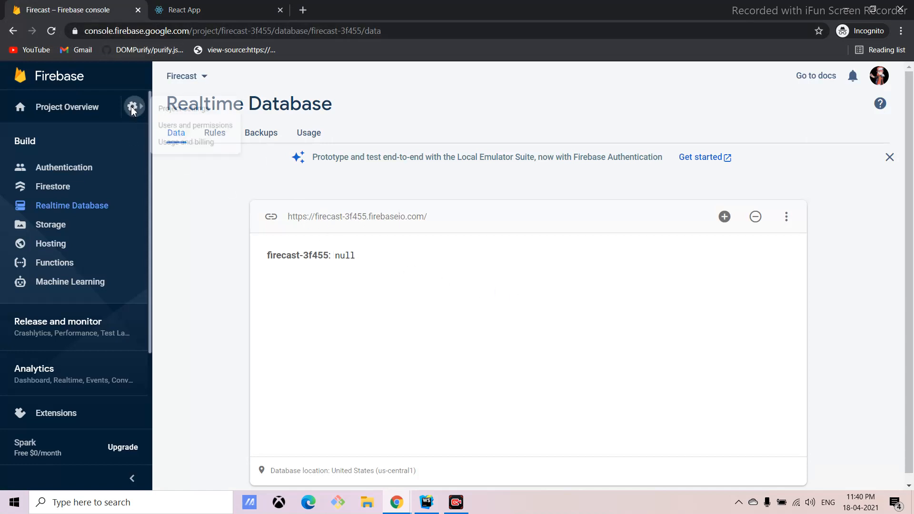
left_click(134, 107)
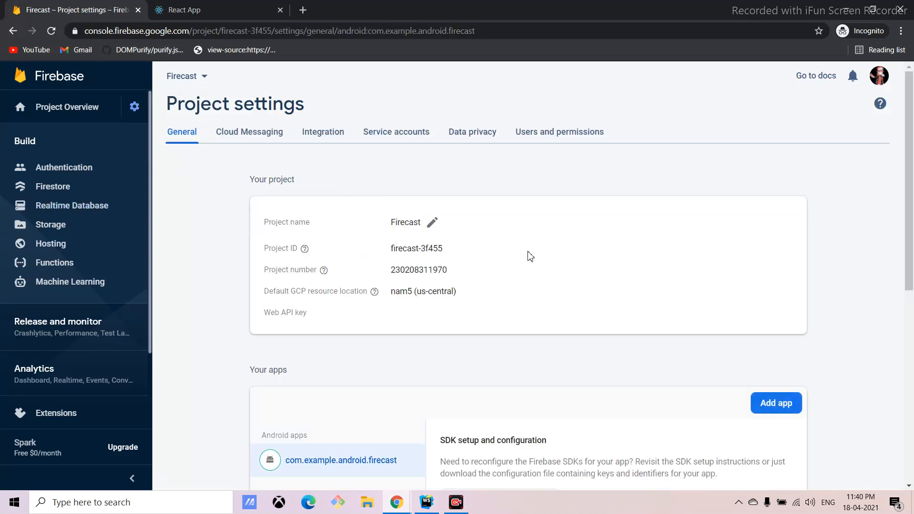
scroll("down", 3)
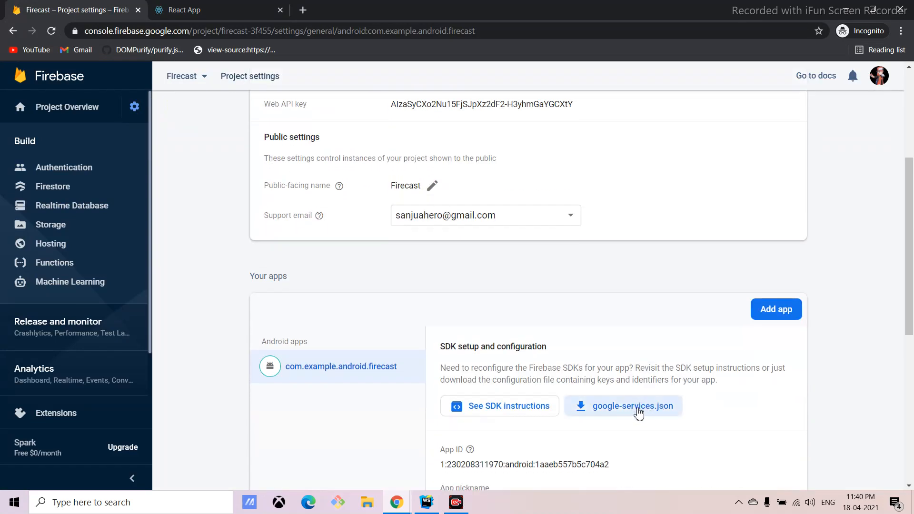
left_click(193, 9)
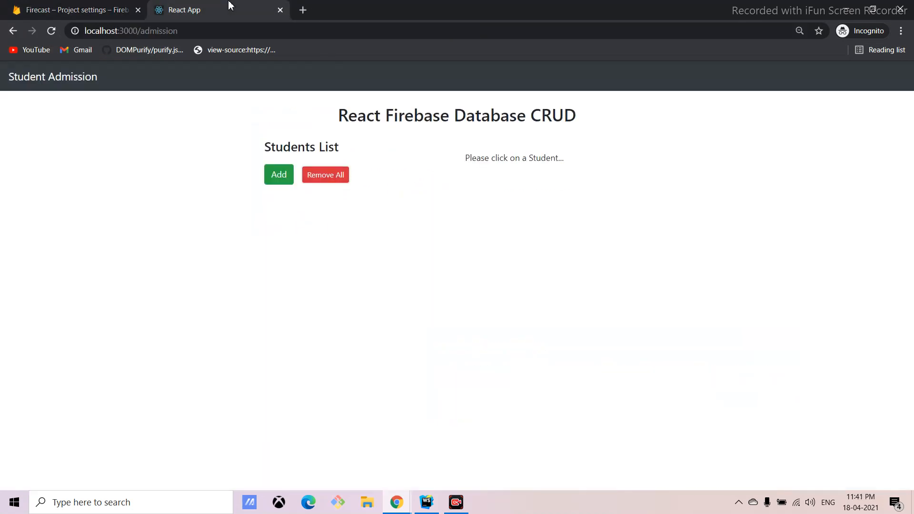
mouse_move(426, 501)
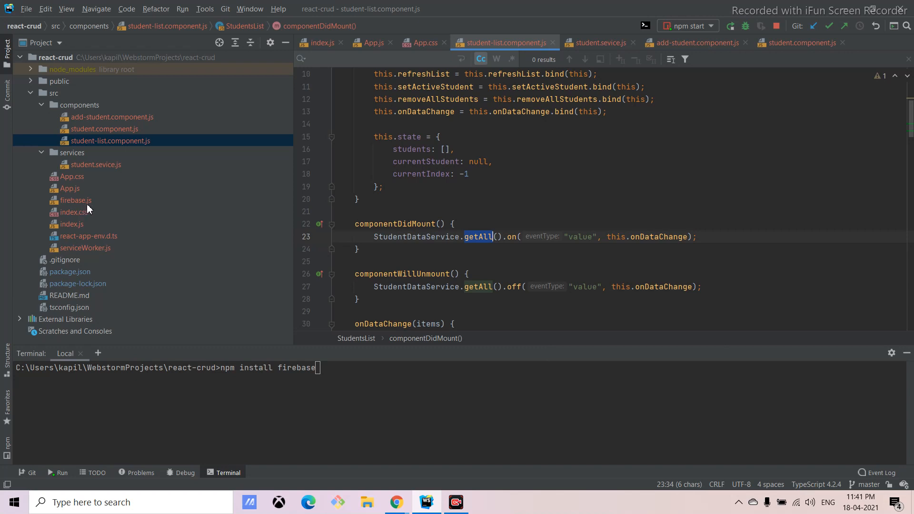
mouse_move(91, 209)
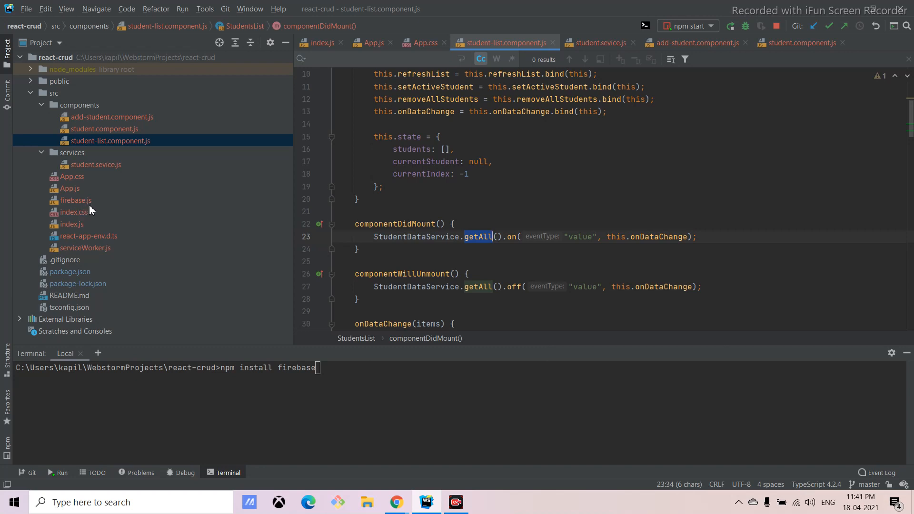
mouse_move(151, 186)
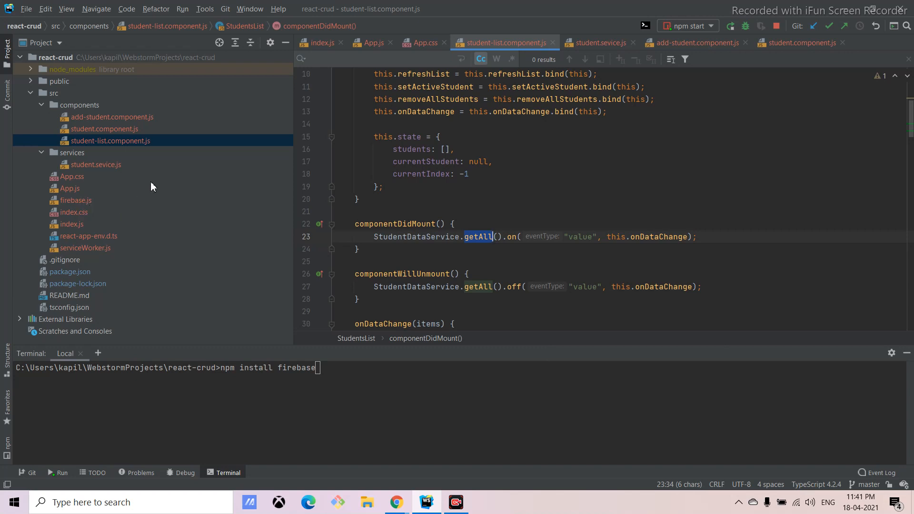
mouse_move(99, 169)
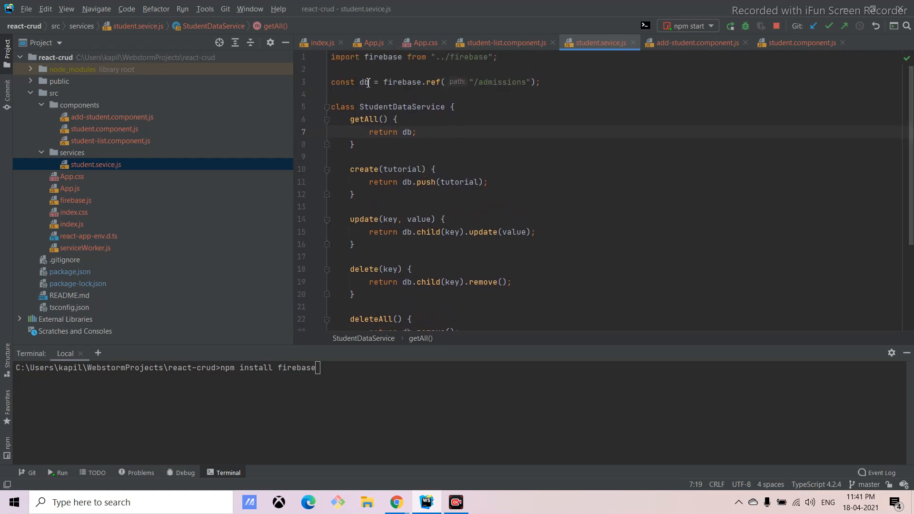
Highlight the admissions database path and the getAll method in student.sevice.js.
double_click(501, 81)
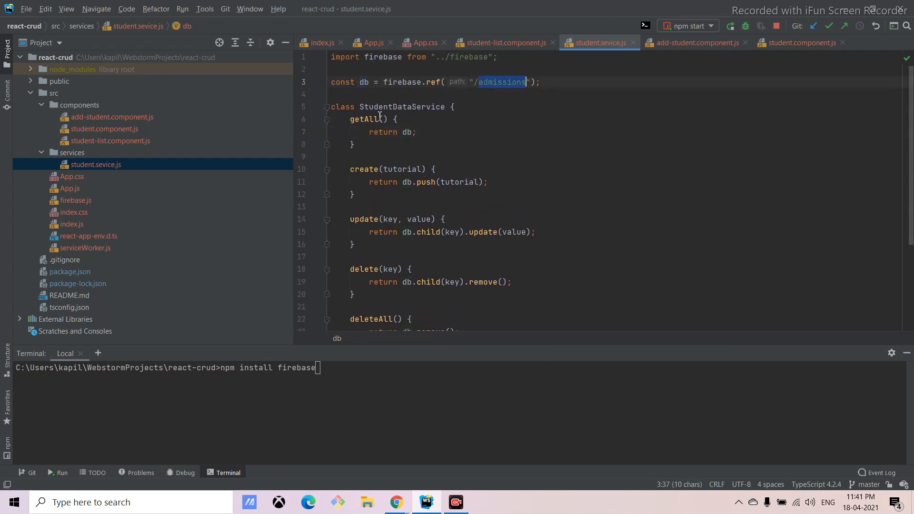
mouse_move(433, 120)
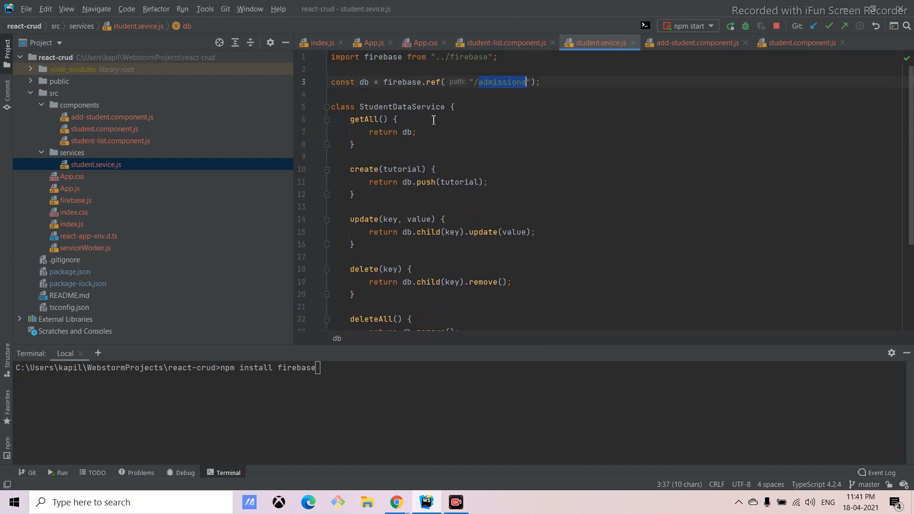
left_click(379, 119)
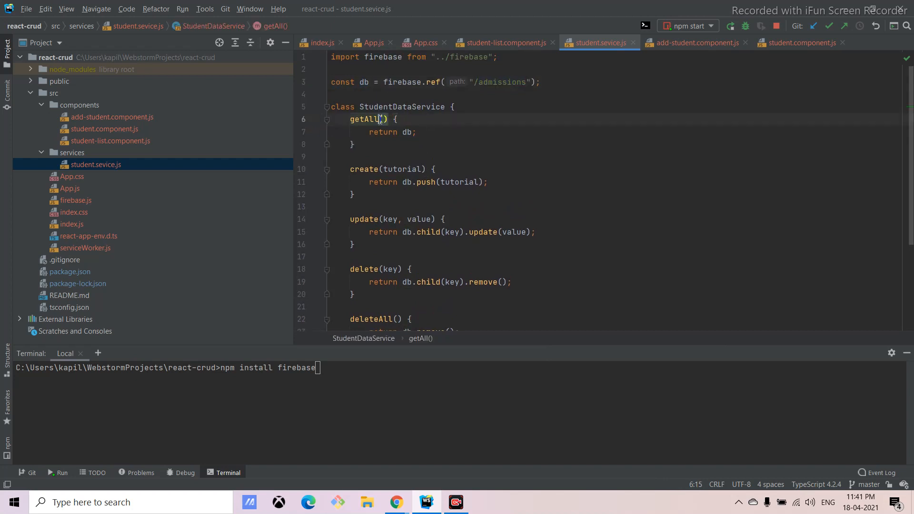
left_click(364, 82)
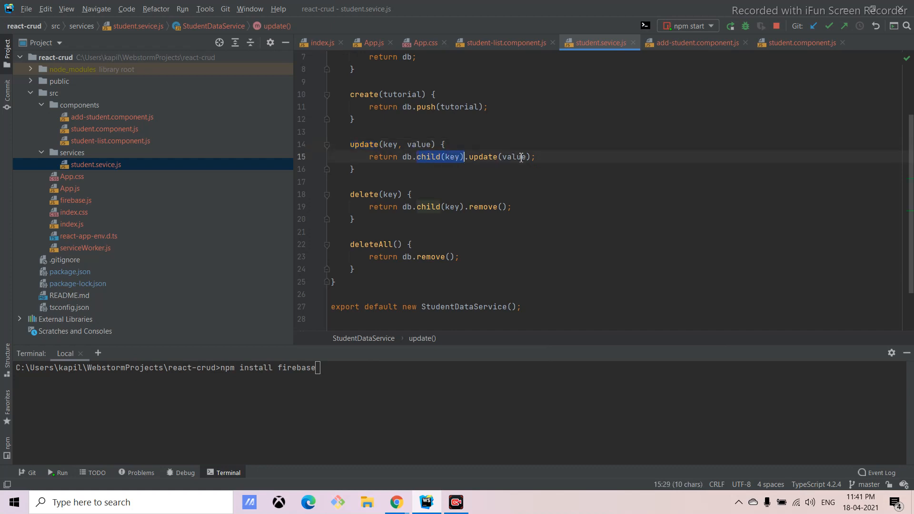
Point out the child lookups in update and delete, down to the exported StudentDataService.
left_click(450, 157)
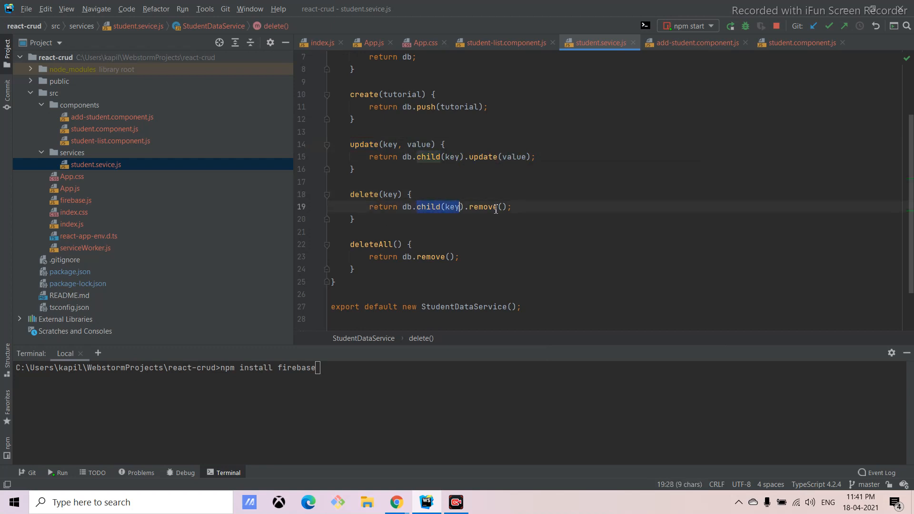
double_click(371, 244)
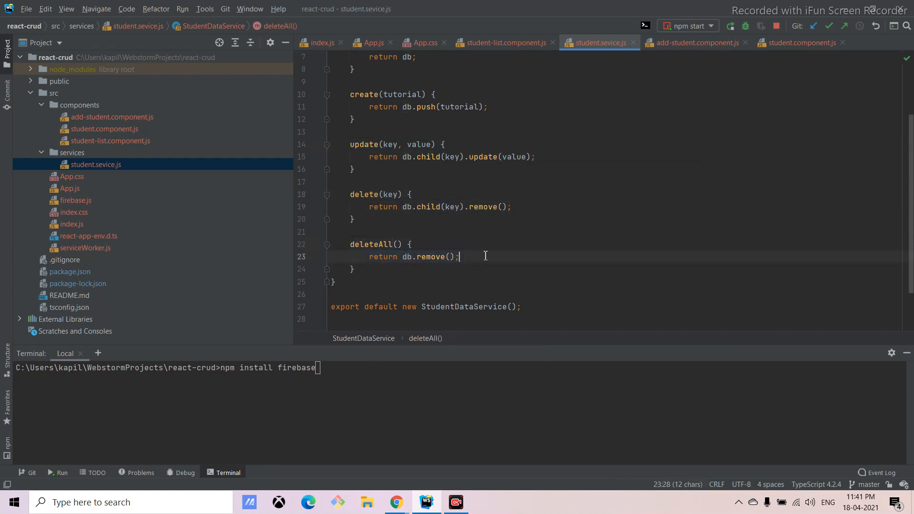
scroll("down", 3)
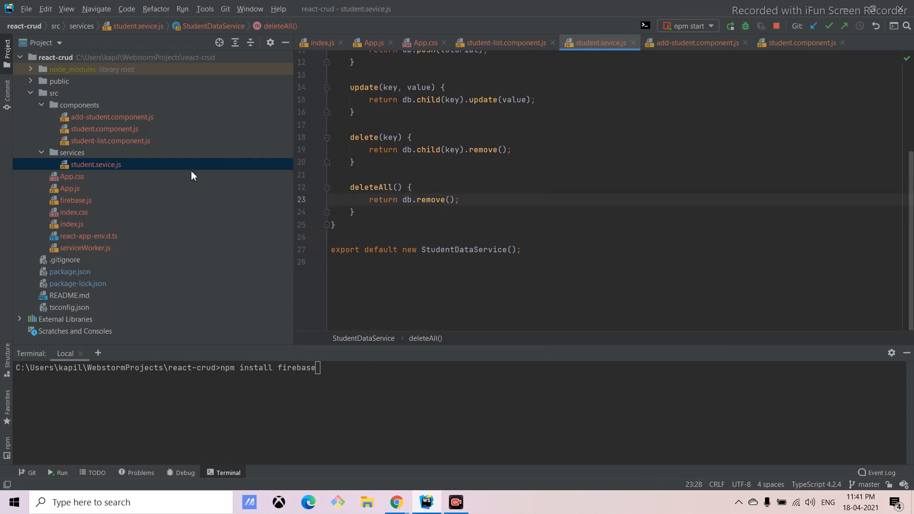
mouse_move(80, 226)
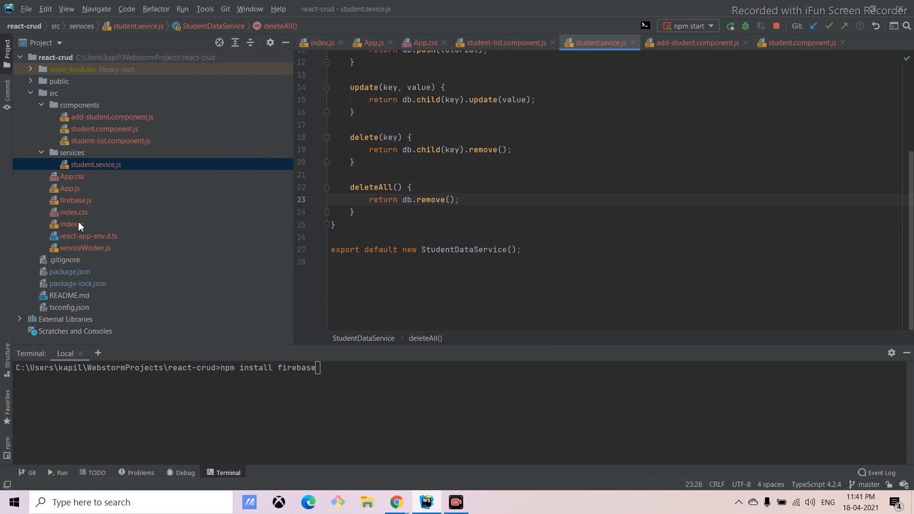
View index.js, then App.js with its / and /admission routes to StudentsList.
left_click(73, 223)
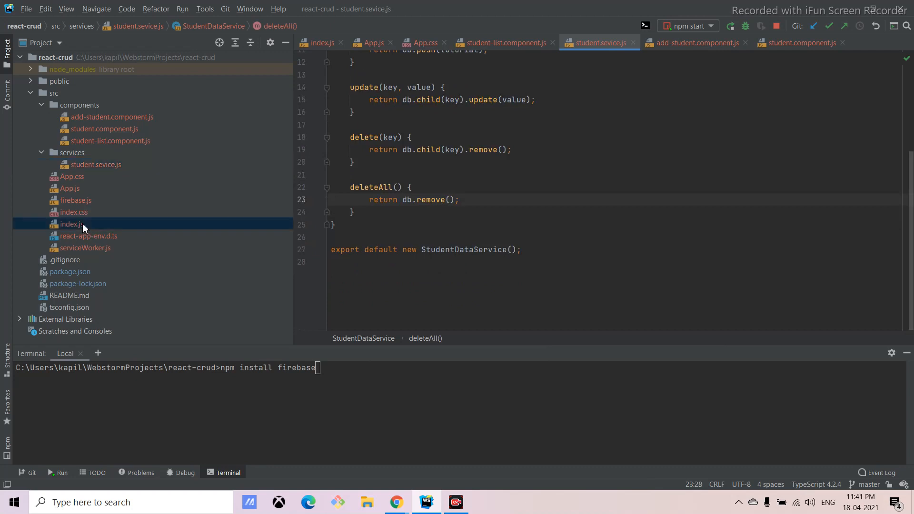
left_click(71, 224)
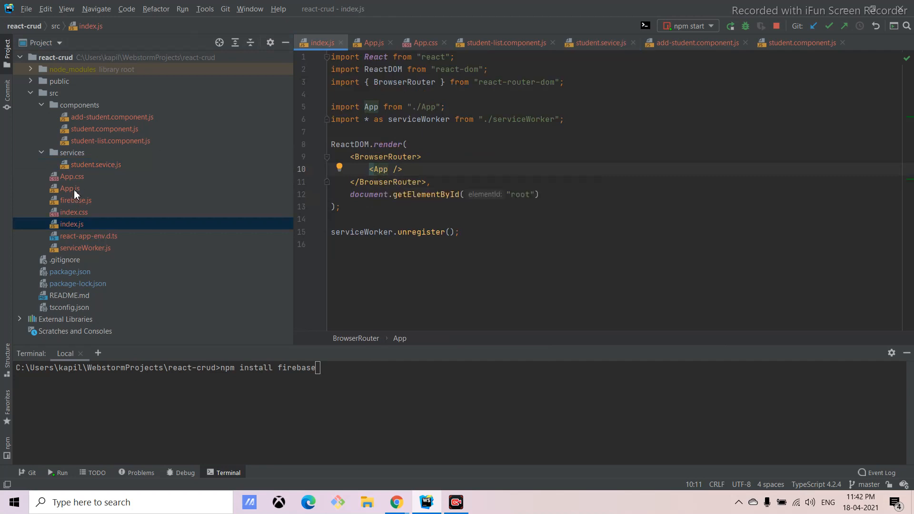
left_click(68, 188)
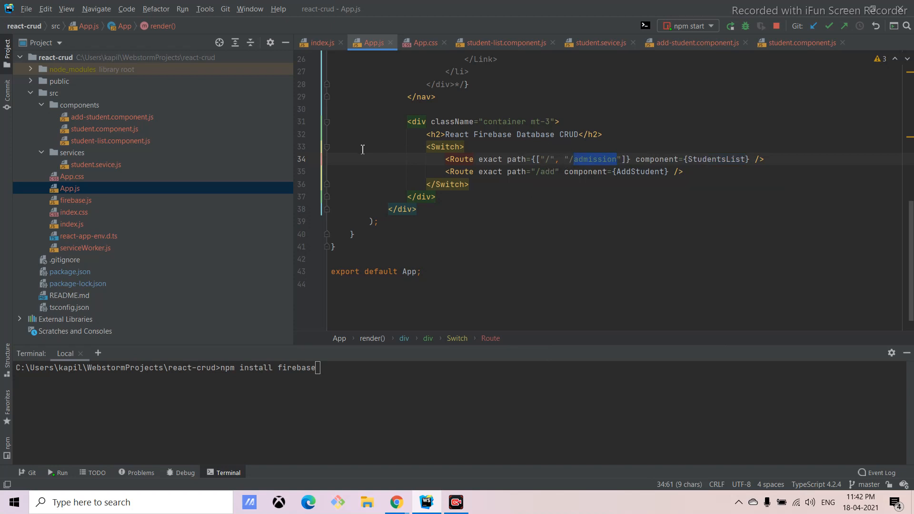
left_click(503, 42)
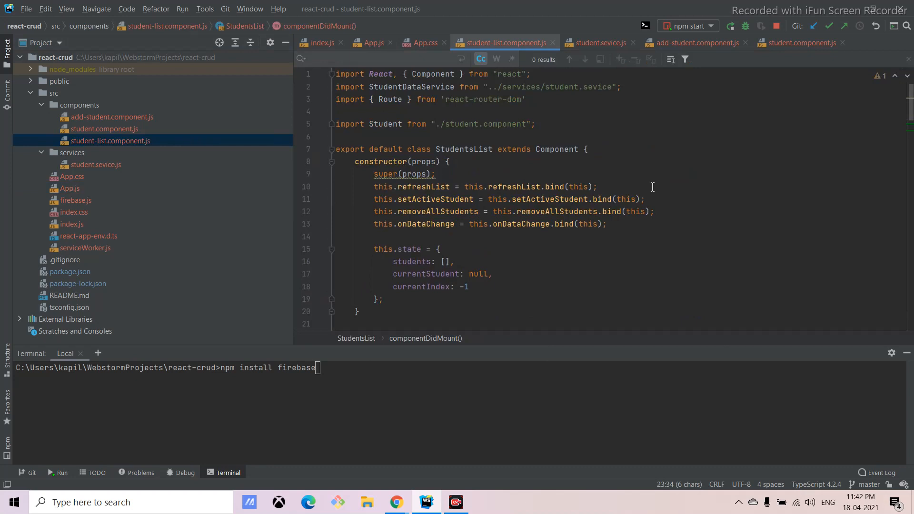
mouse_move(401, 243)
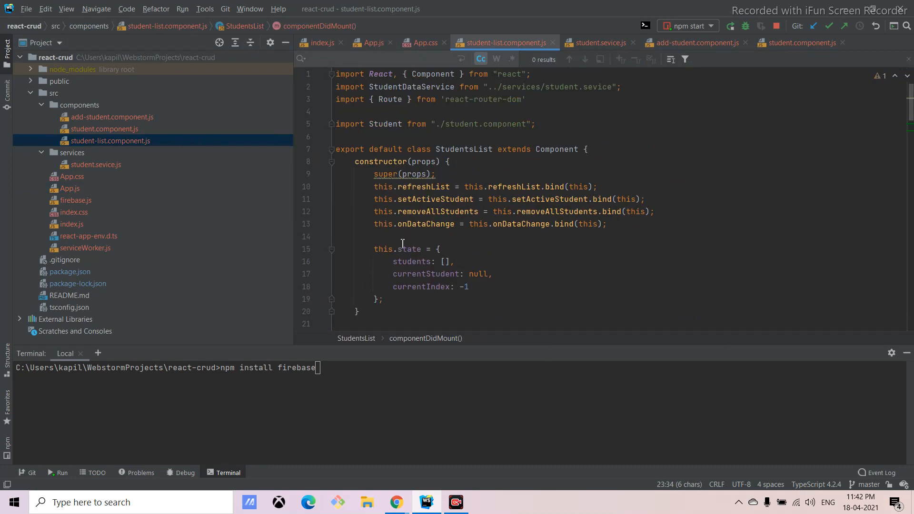
double_click(407, 248)
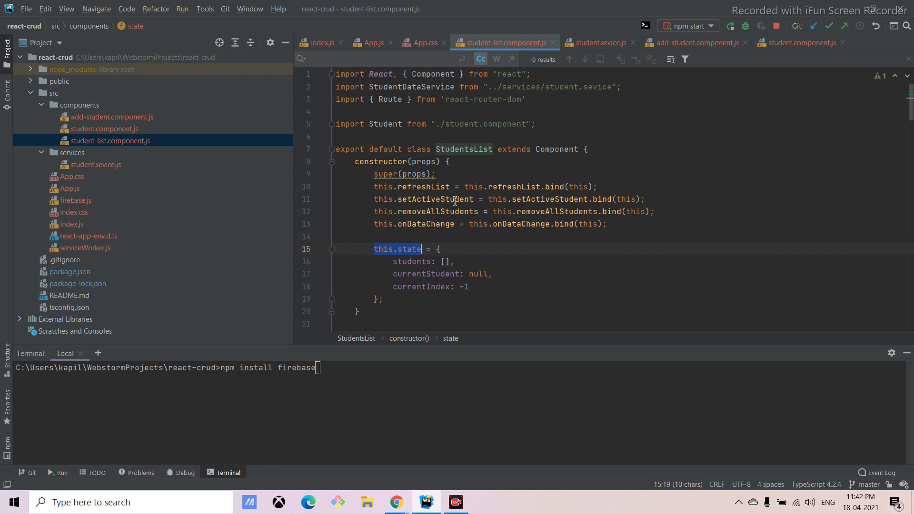
mouse_move(425, 170)
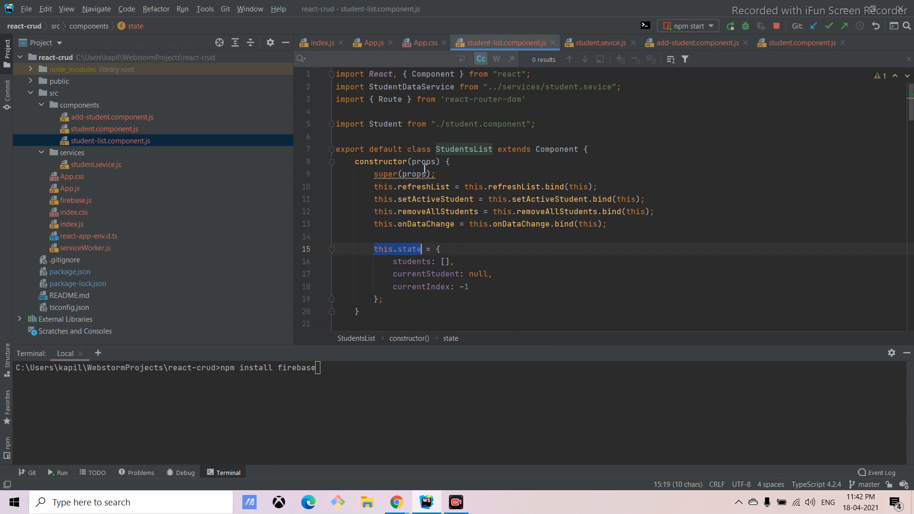
left_click(463, 149)
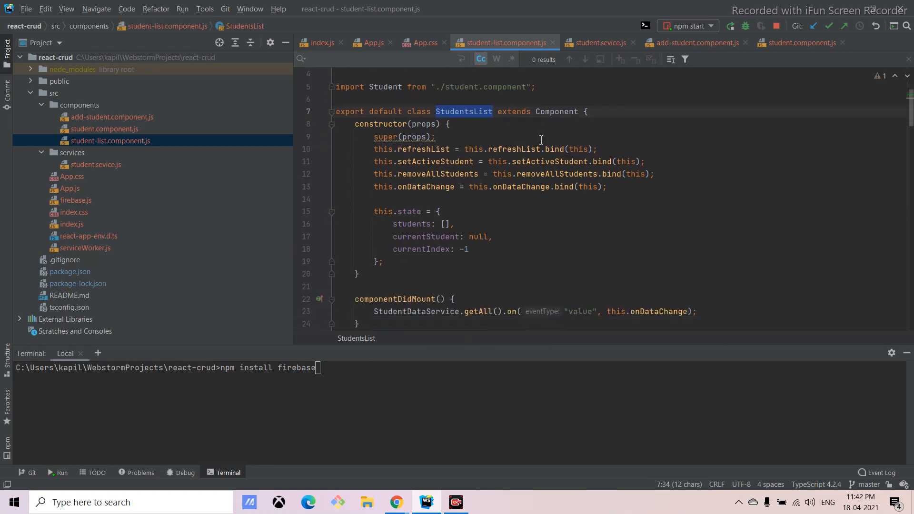
scroll("down", 3)
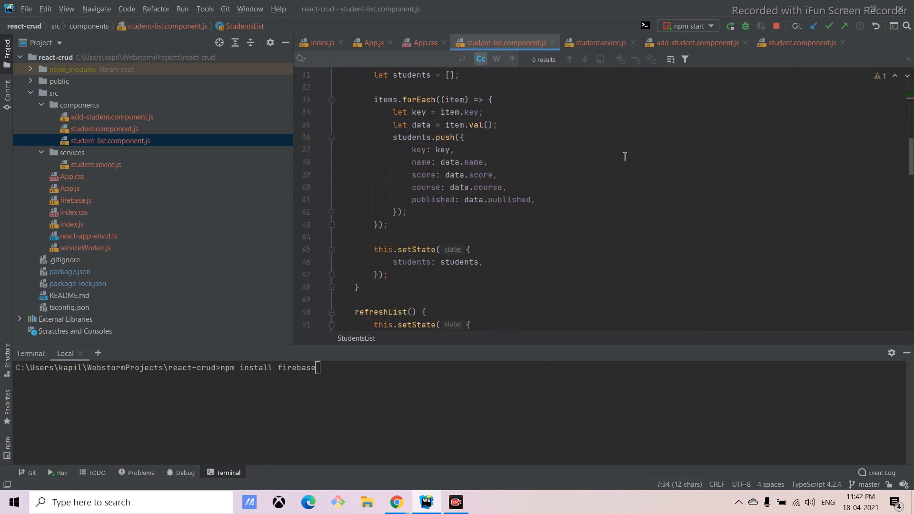
scroll("down", 3)
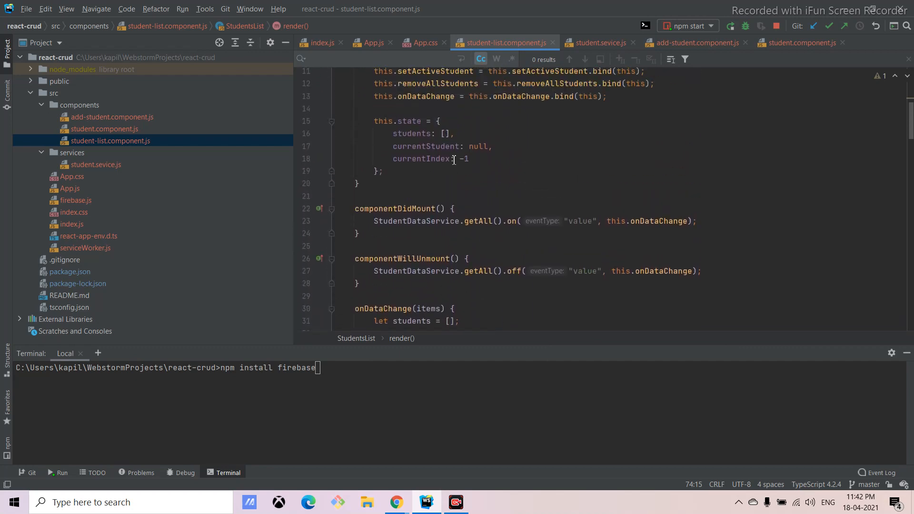
scroll("down", 3)
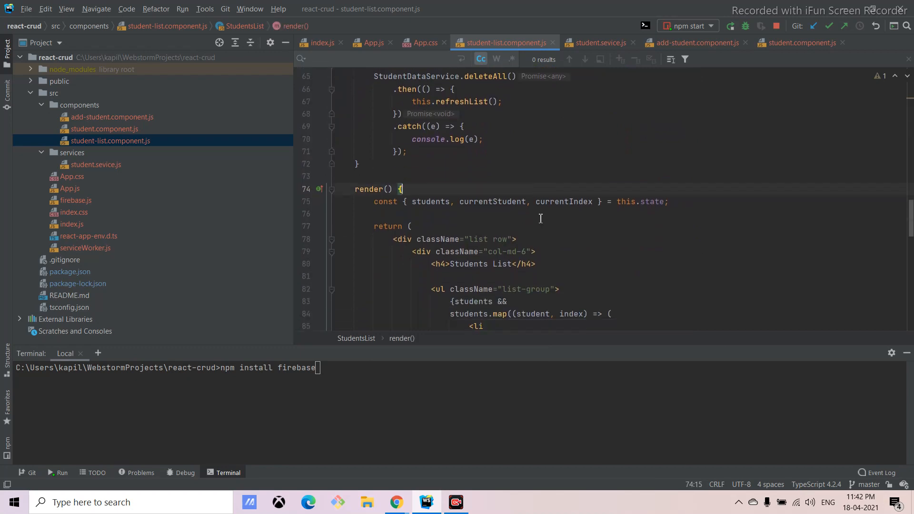
scroll("down", 3)
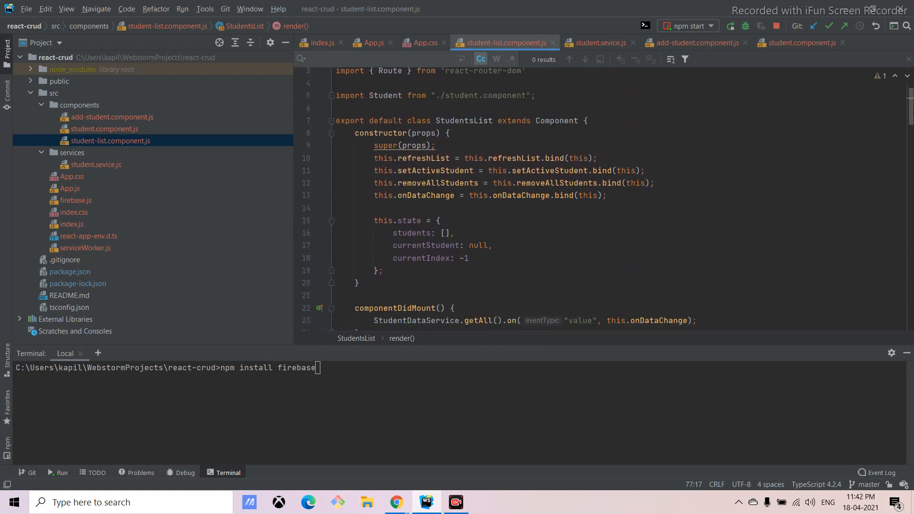
scroll("down", 3)
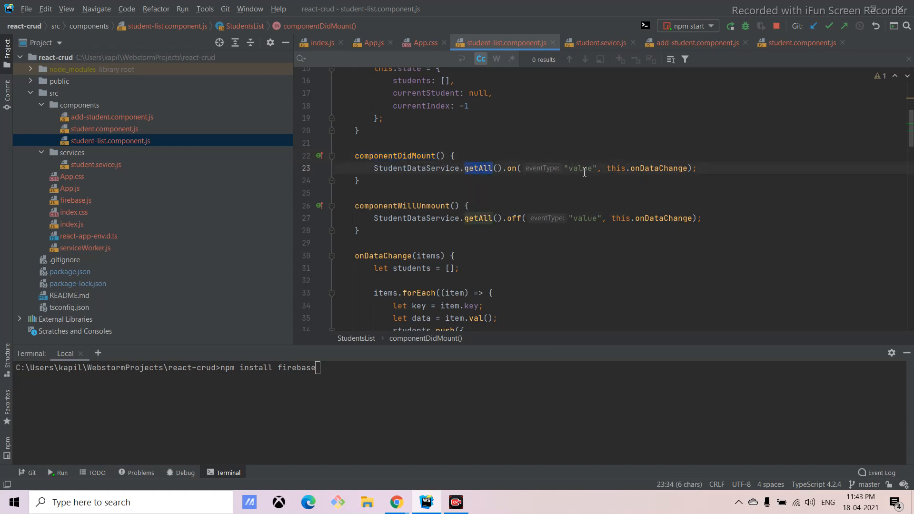
double_click(581, 169)
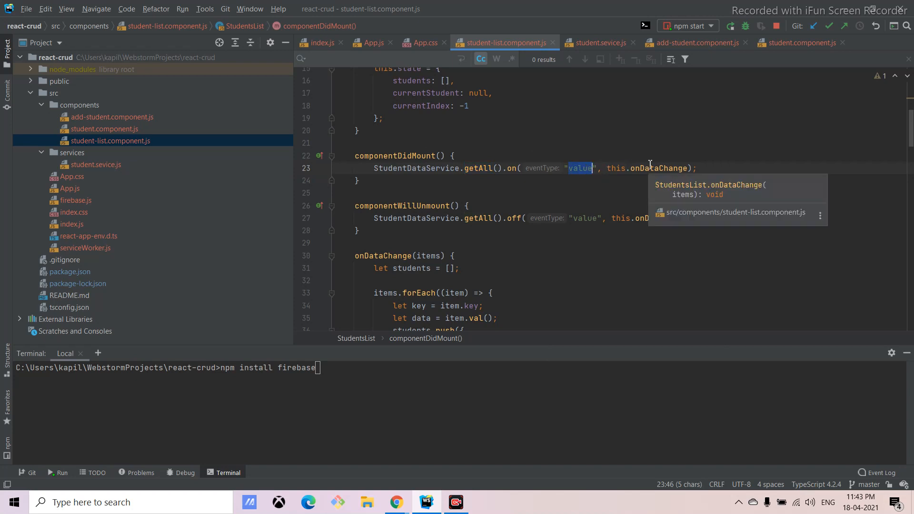
scroll("down", 3)
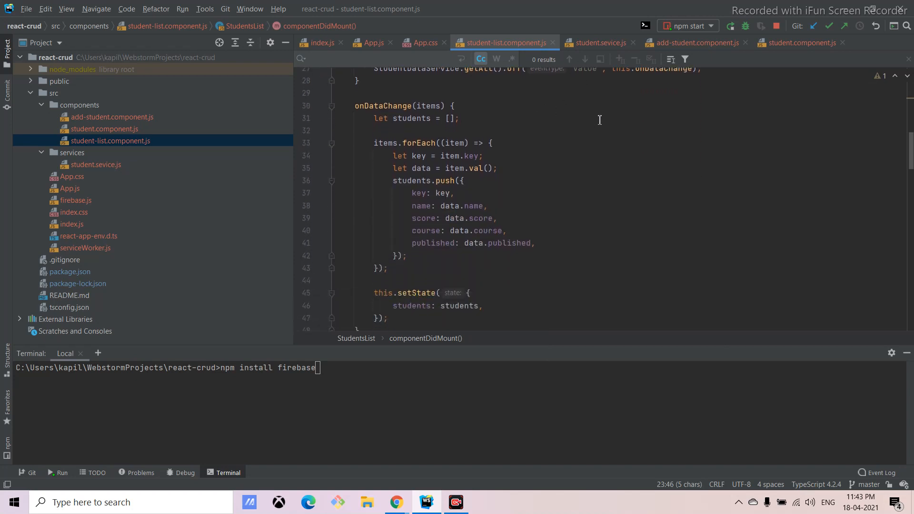
mouse_move(431, 138)
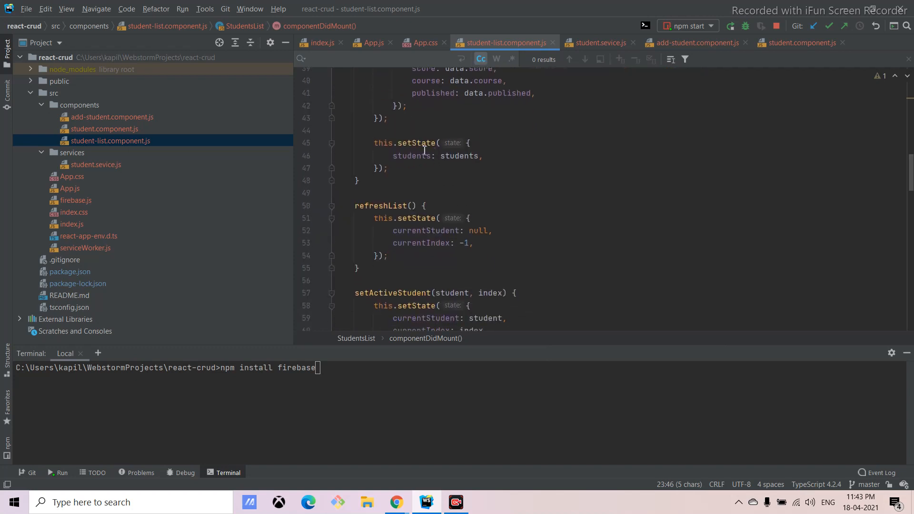
double_click(416, 143)
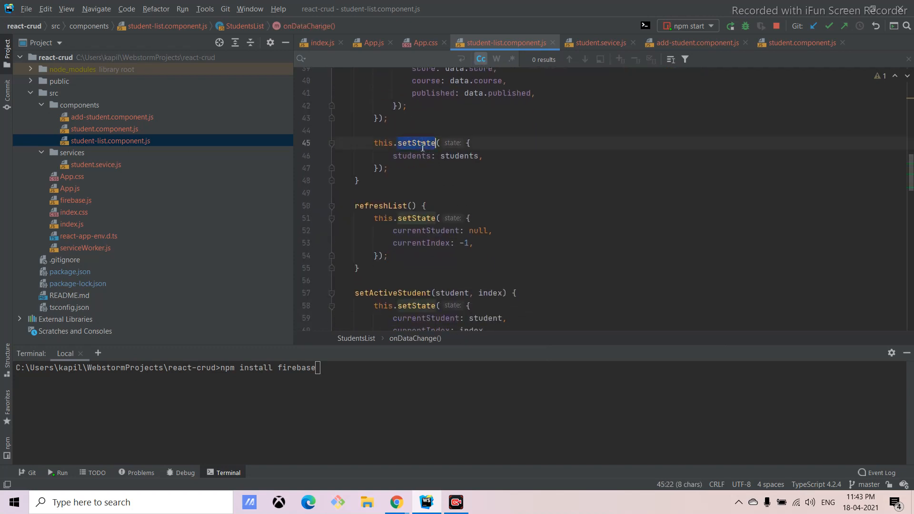
mouse_move(423, 146)
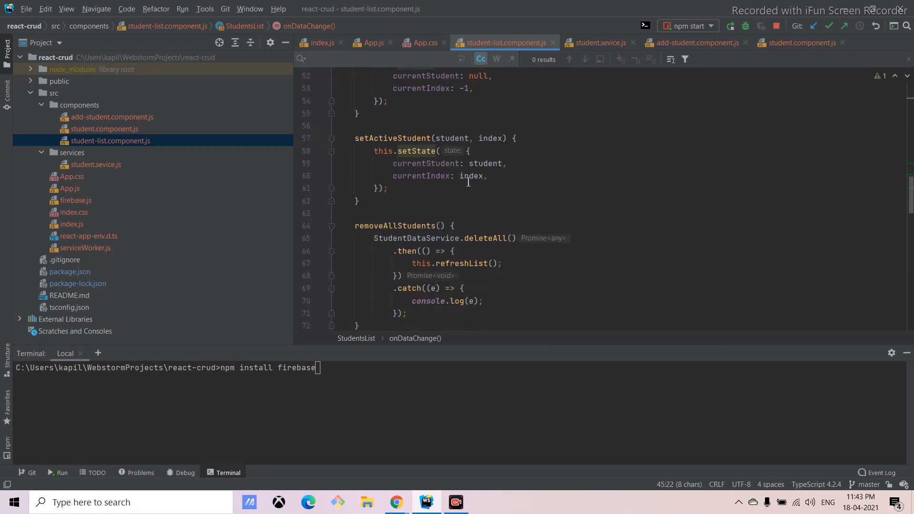
Review the student list render JSX, then switch to add-student.component.js.
scroll("down", 3)
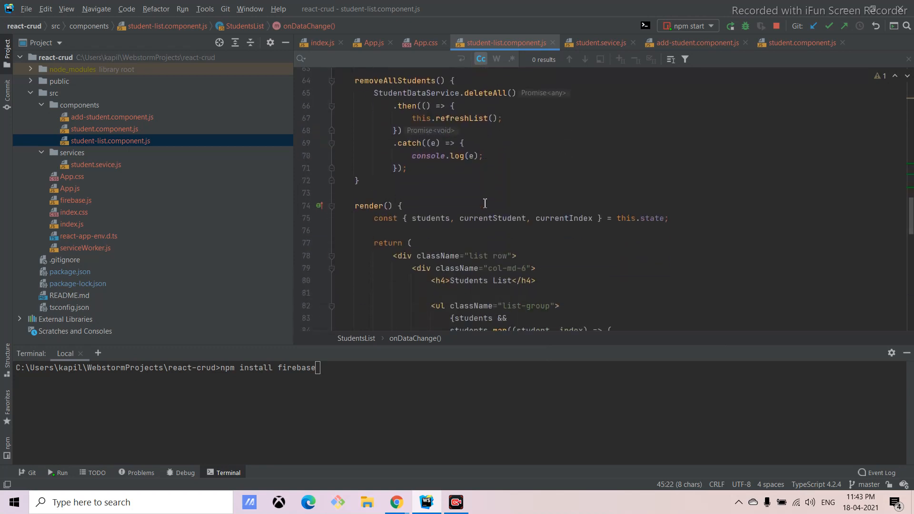
scroll("down", 3)
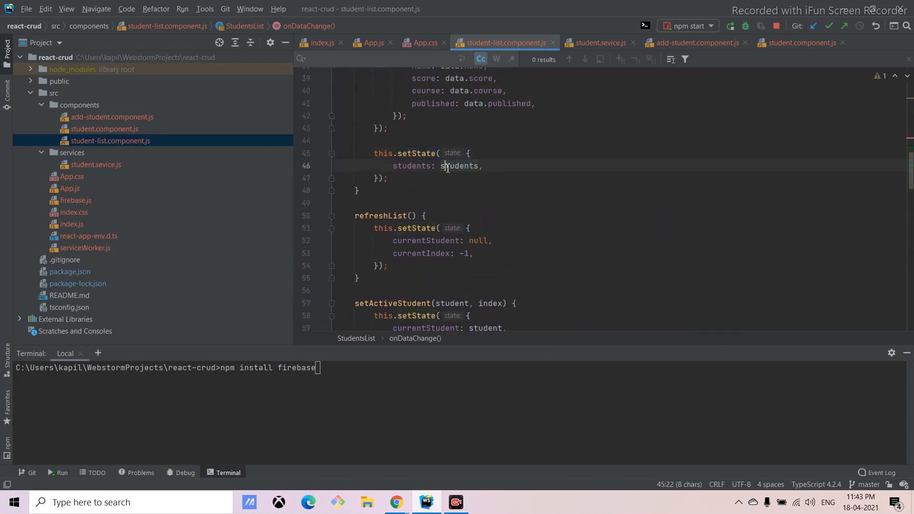
scroll("down", 3)
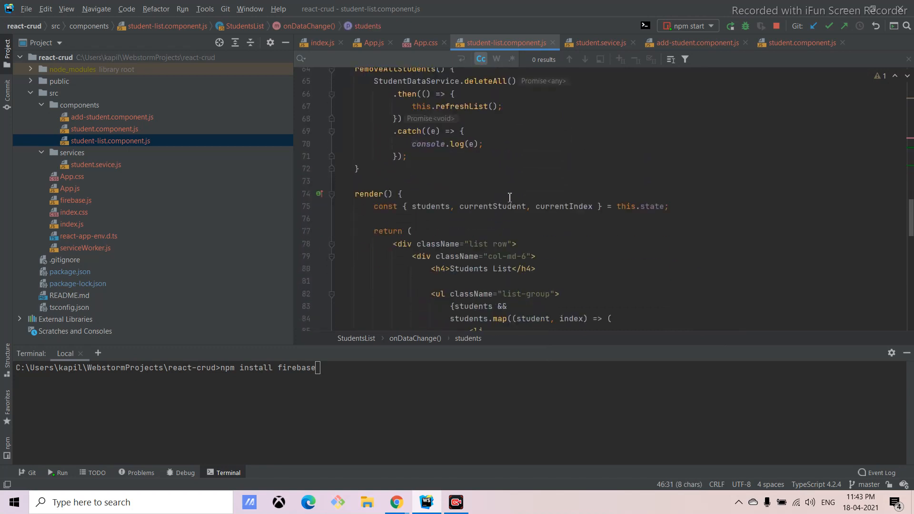
scroll("down", 3)
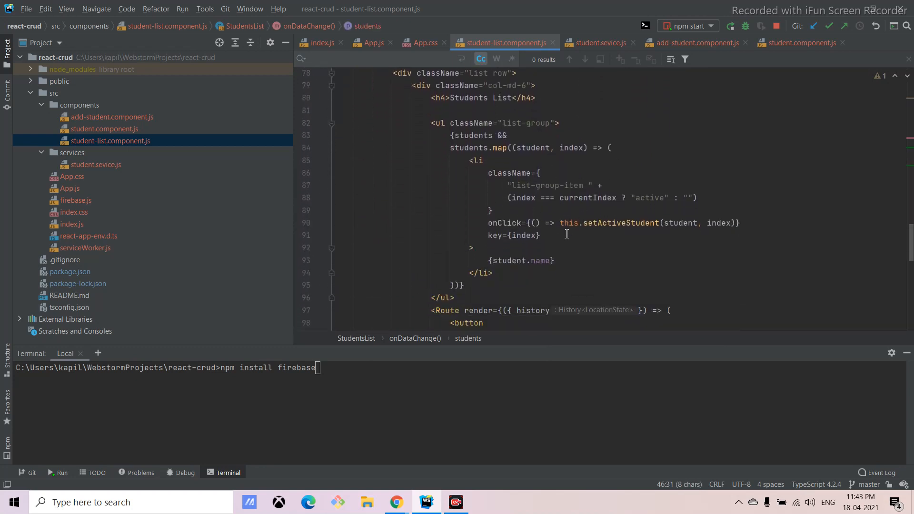
scroll("down", 3)
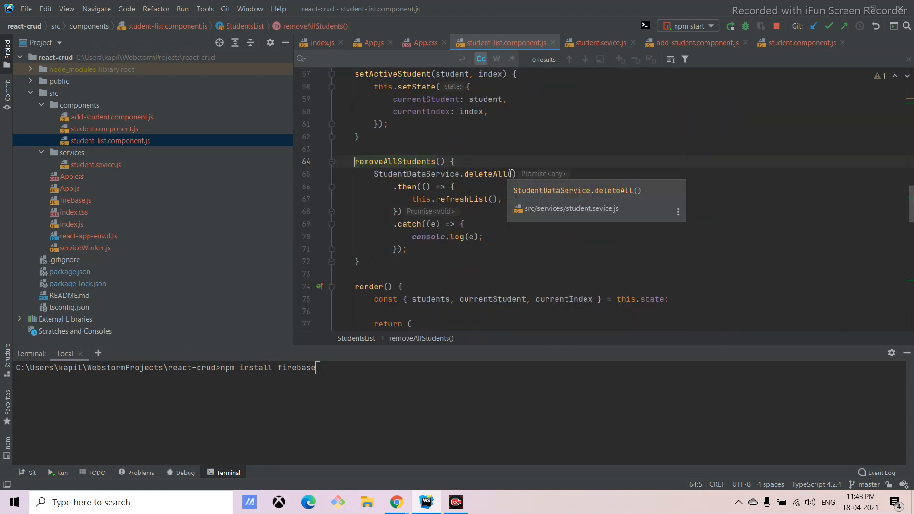
scroll("down", 3)
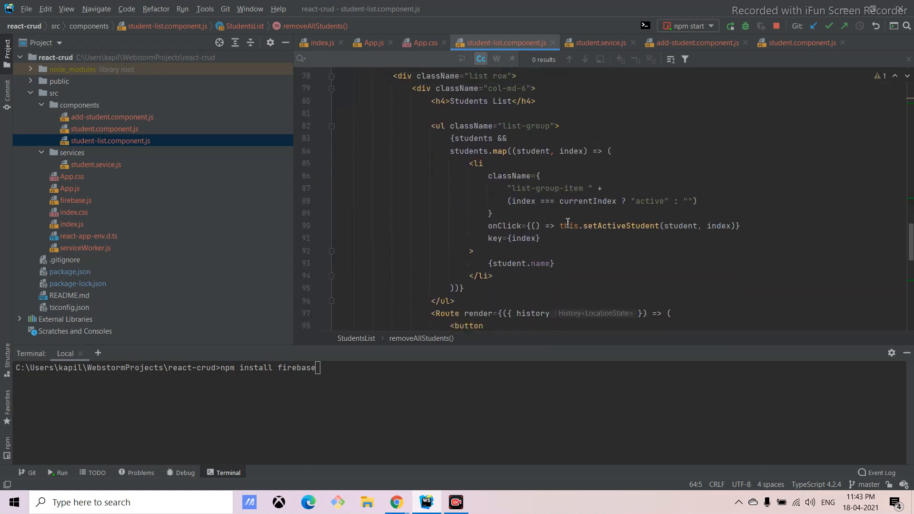
scroll("down", 3)
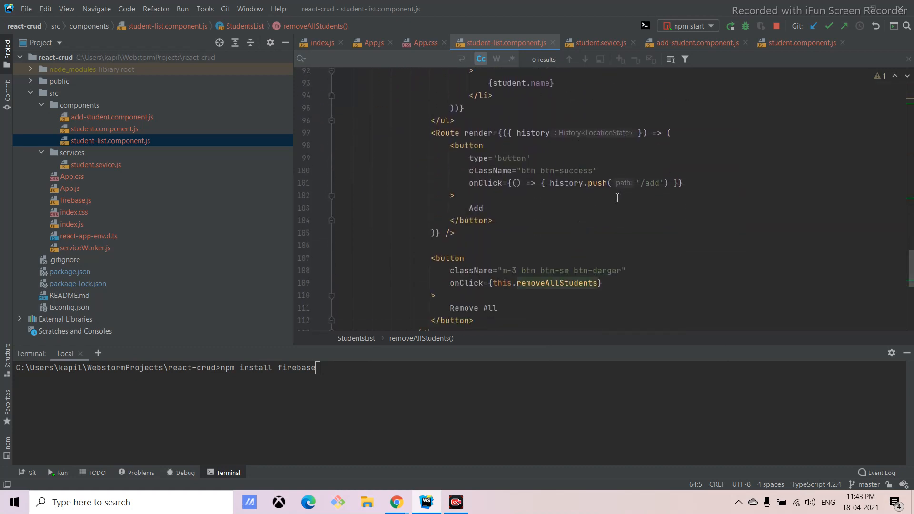
left_click(110, 116)
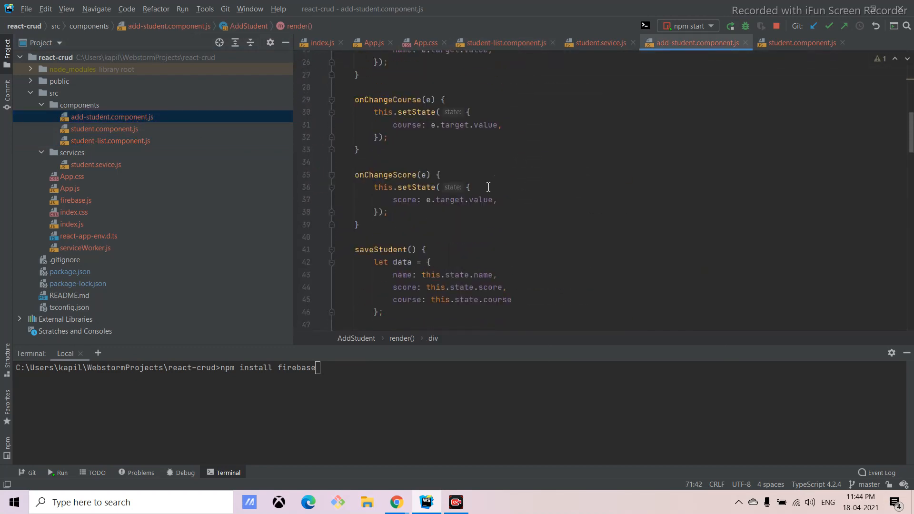
double_click(457, 119)
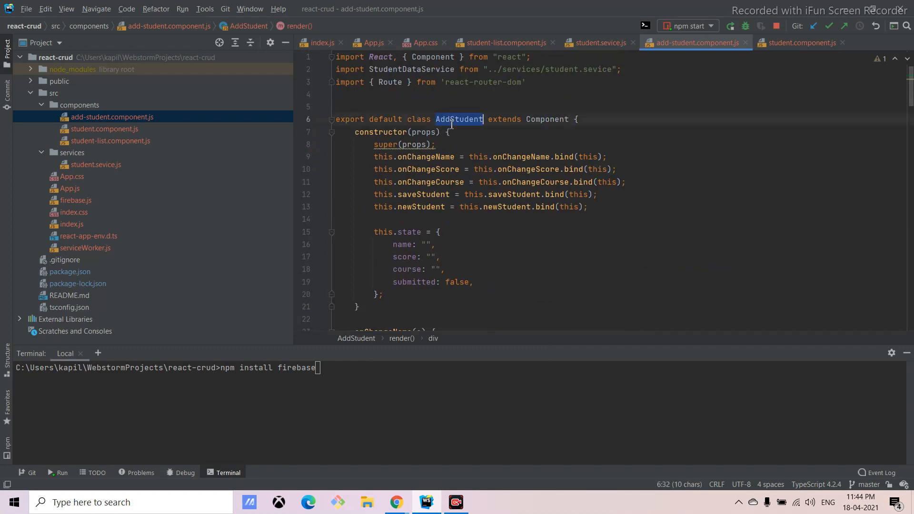
scroll("down", 3)
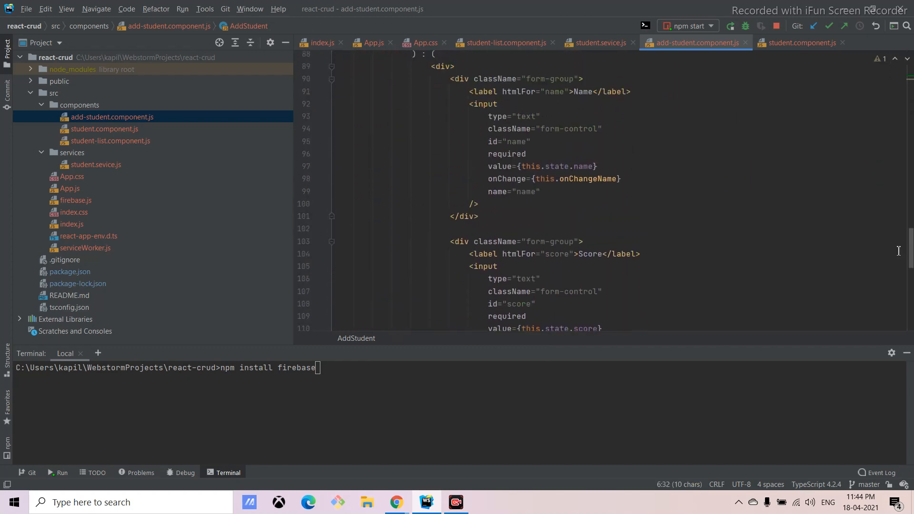
scroll("down", 3)
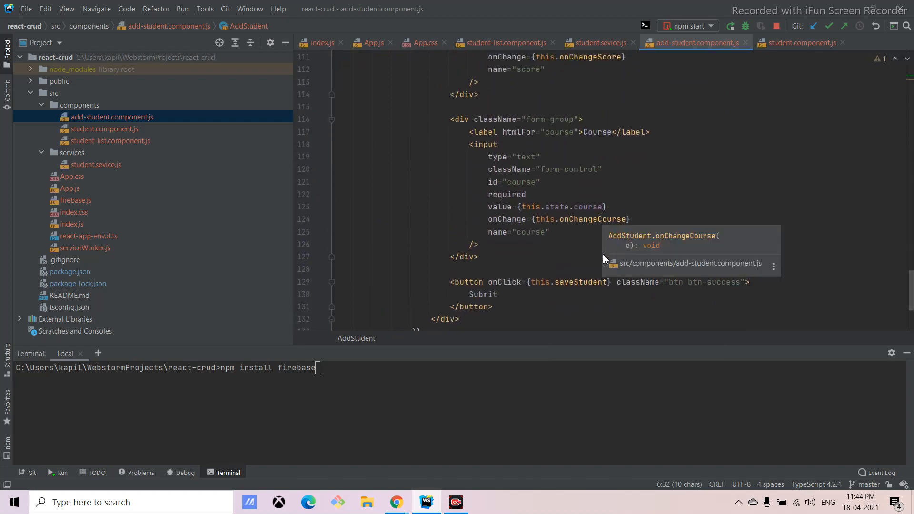
mouse_move(585, 293)
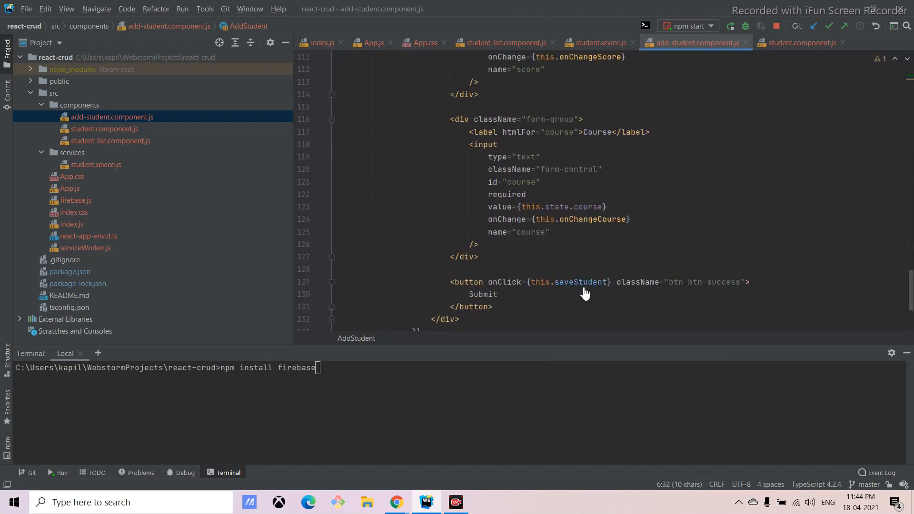